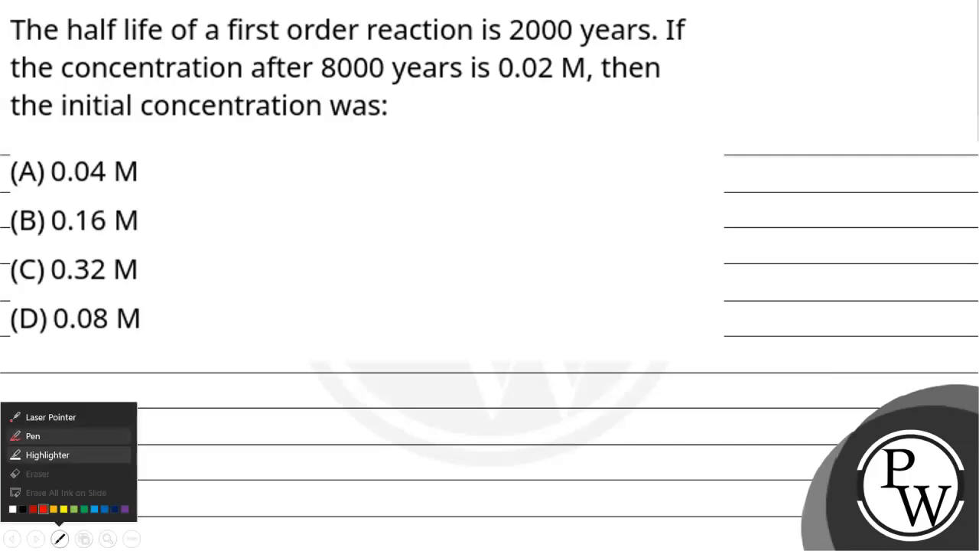
# Step: Highlight the half-life, concentration and initial-concentration lines of the question in yellow
pyautogui.click(60, 538)
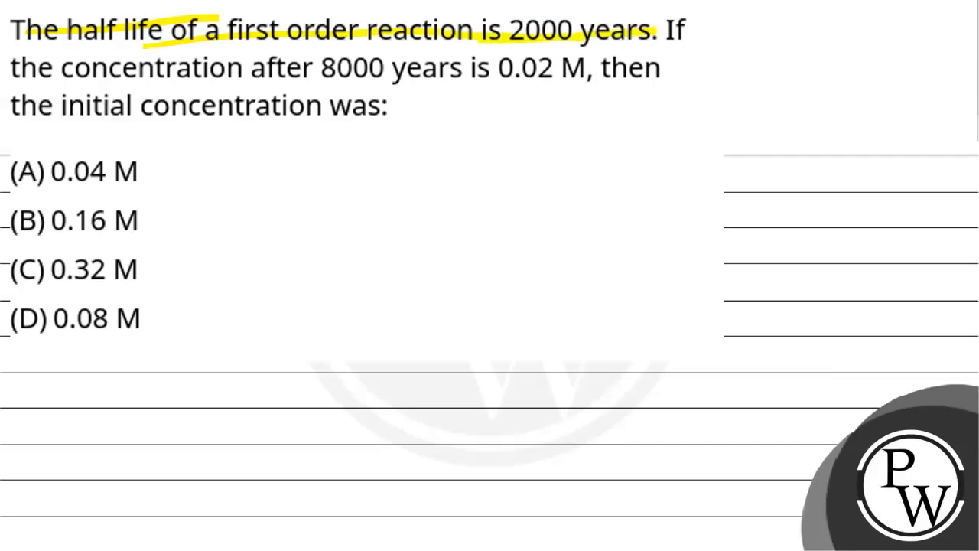
pyautogui.moveTo(23, 69); pyautogui.dragTo(459, 69)
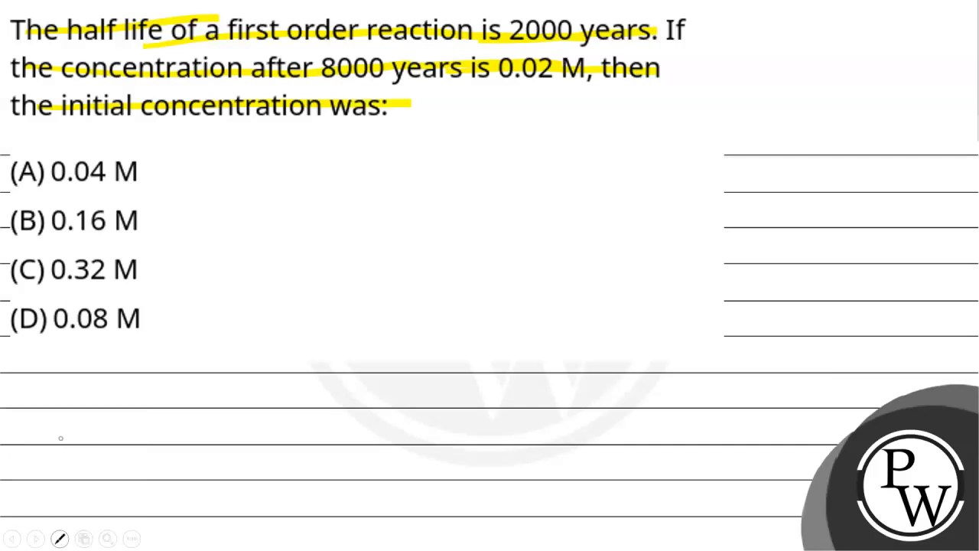
pyautogui.moveTo(737, 157); pyautogui.dragTo(748, 141)
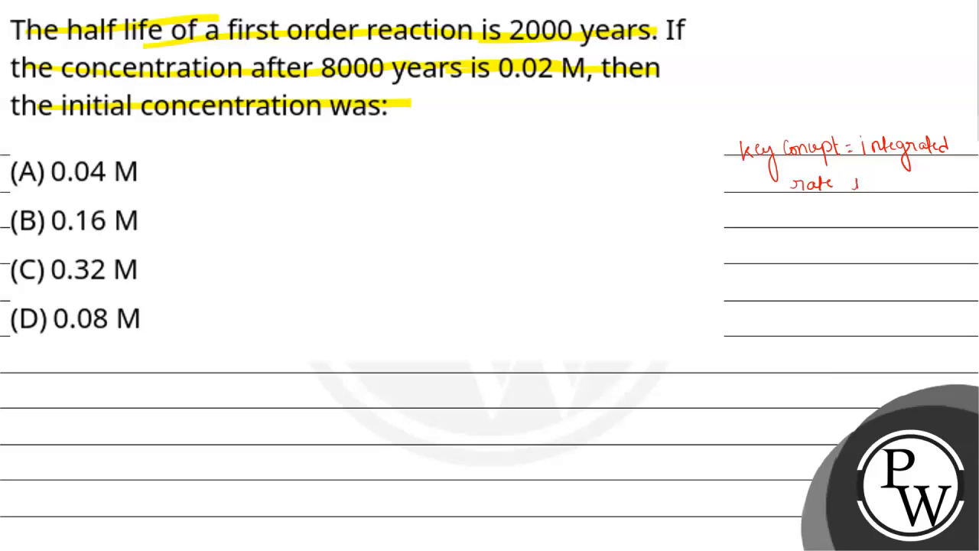
# Step: Handwrite in red 'key concept: integrated rate law expression & expression of half life period' beside the options
pyautogui.write('law.')
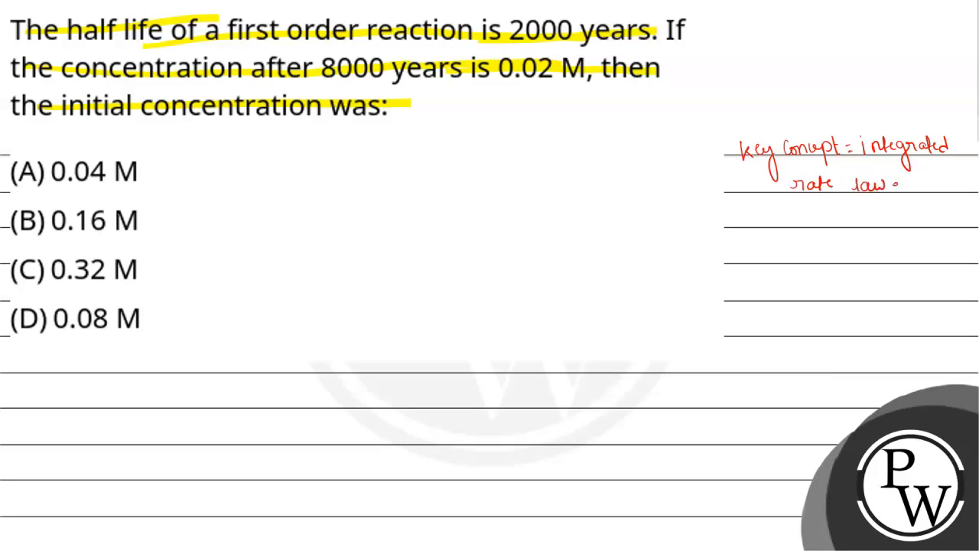
pyautogui.write('expressi')
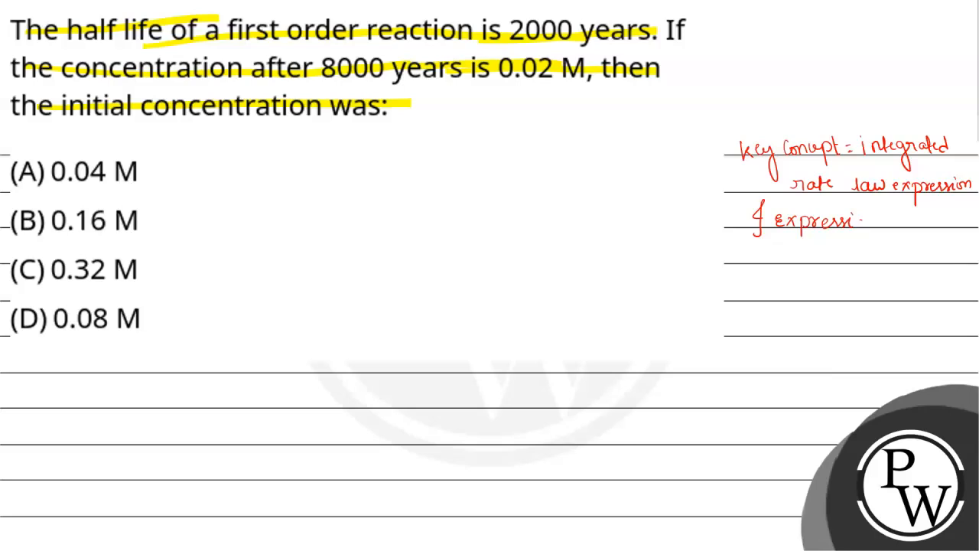
pyautogui.write('on of')
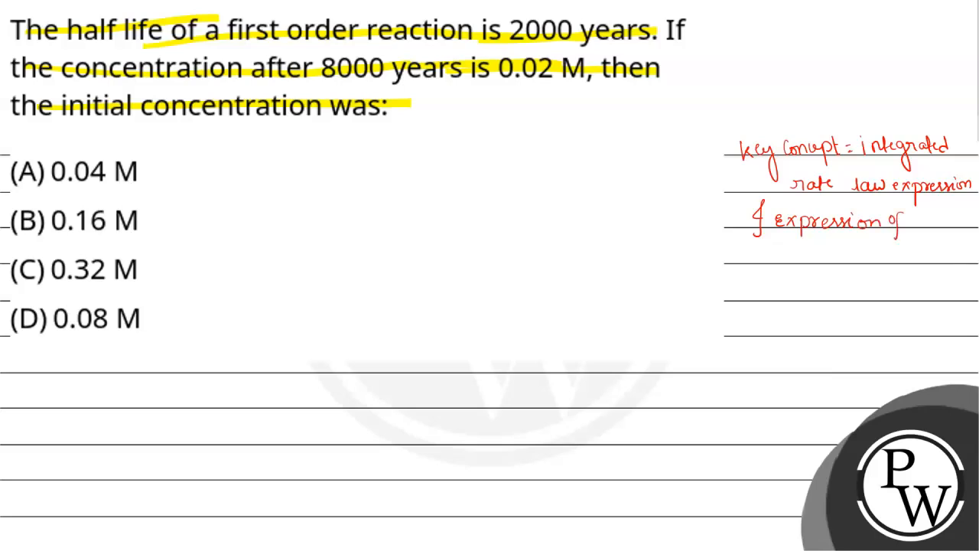
pyautogui.write('hal')
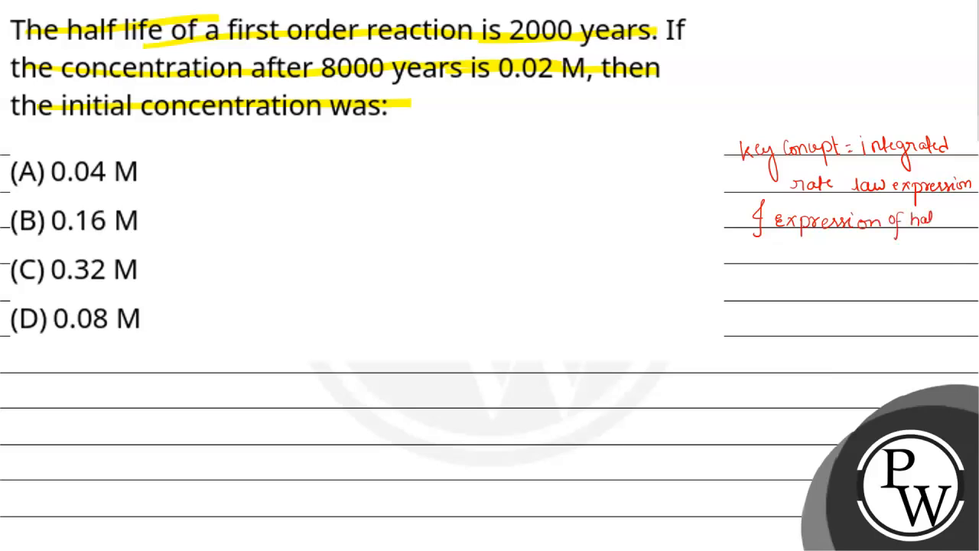
pyautogui.write('half')
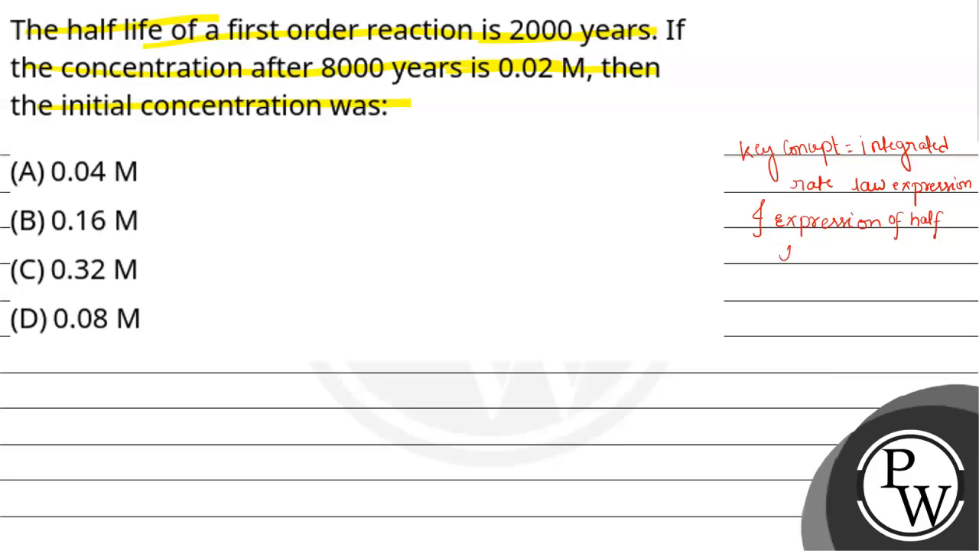
pyautogui.write('life')
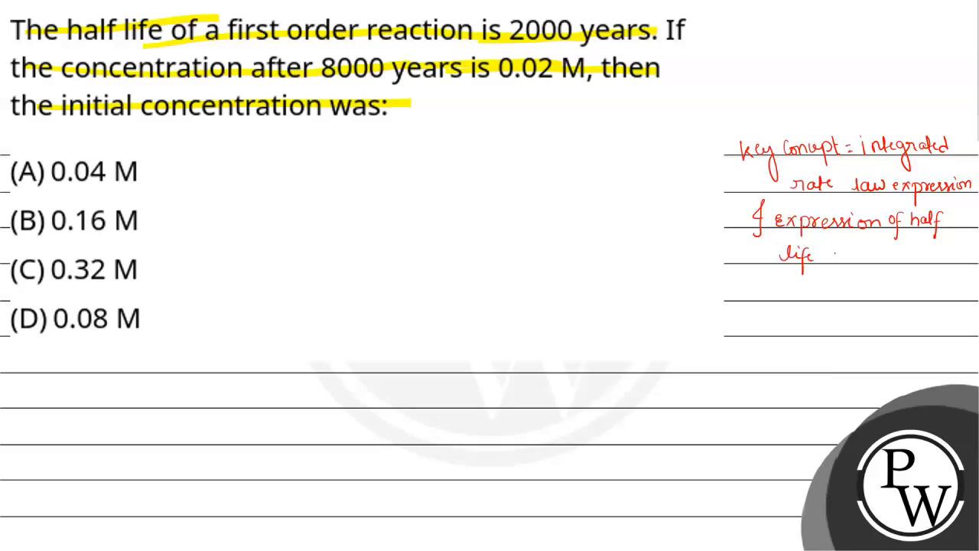
pyautogui.write('peru')
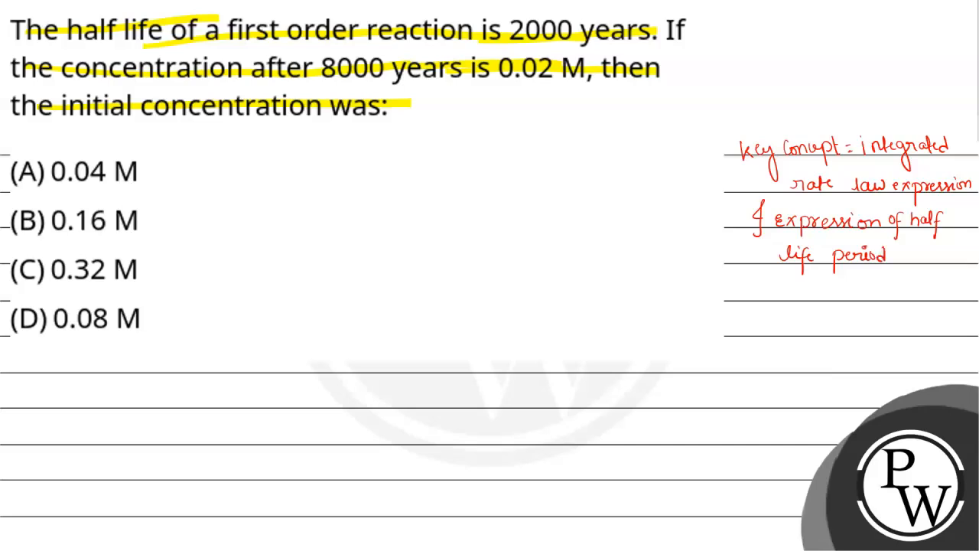
pyautogui.click(60, 539)
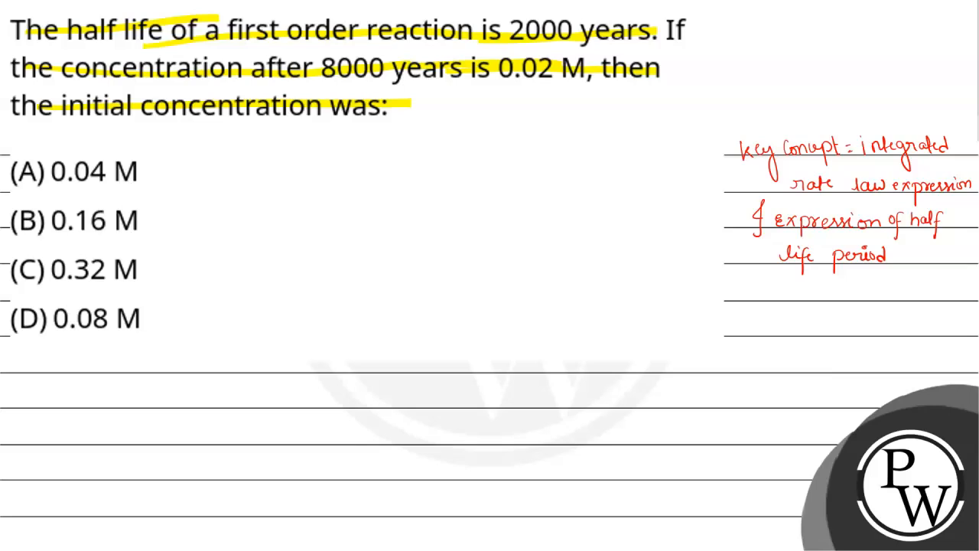
# Step: Write the half-life formula t½ = 0.693/k below the options in blue
pyautogui.moveTo(458, 359); pyautogui.dragTo(477, 355)
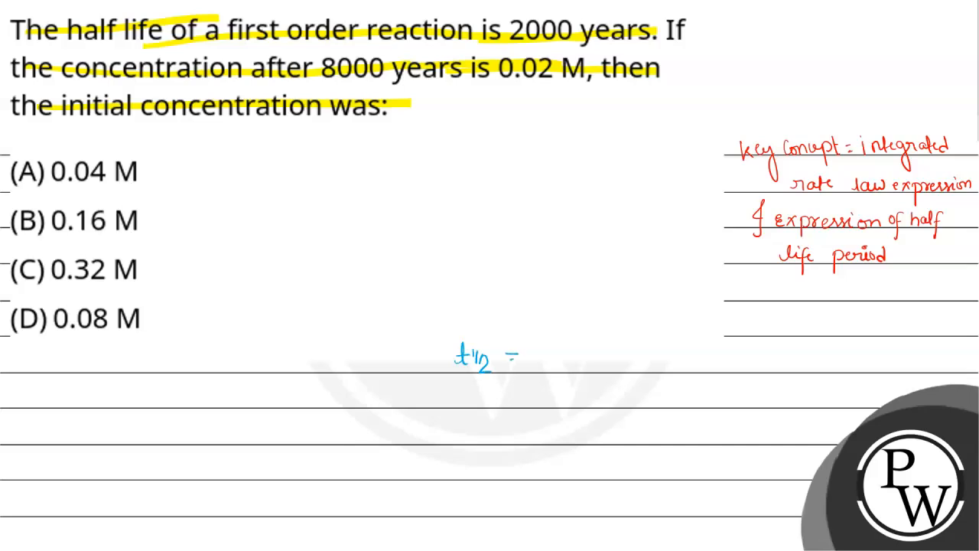
pyautogui.write('0')
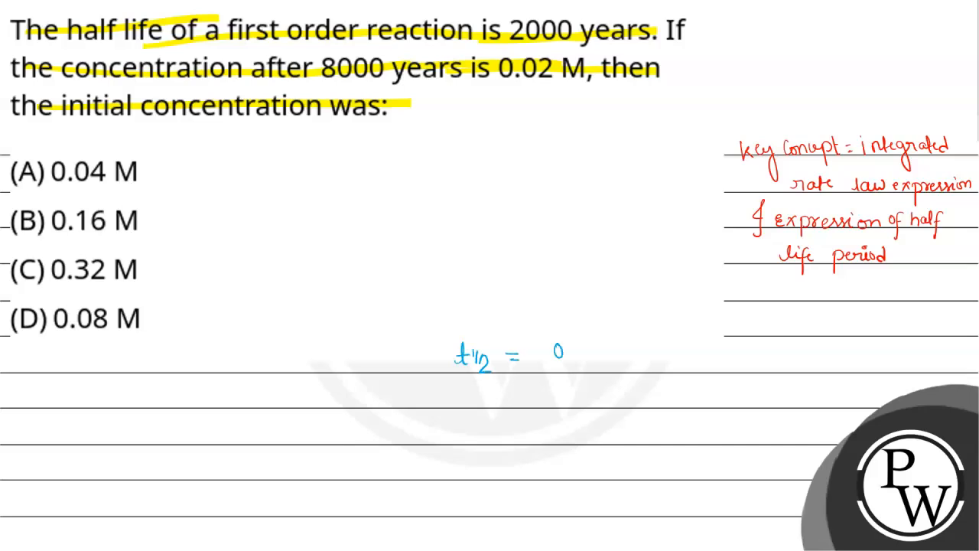
pyautogui.write('0.69')
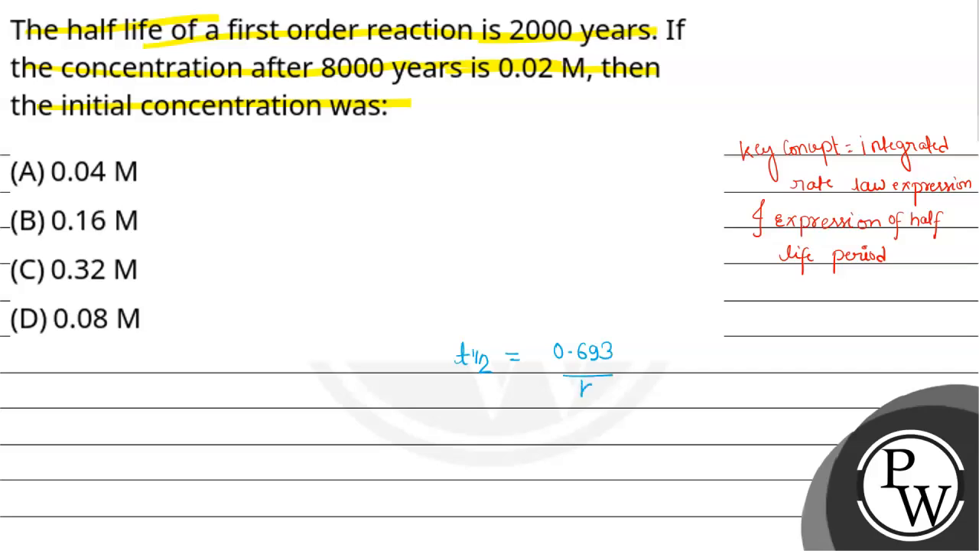
pyautogui.click(589, 389)
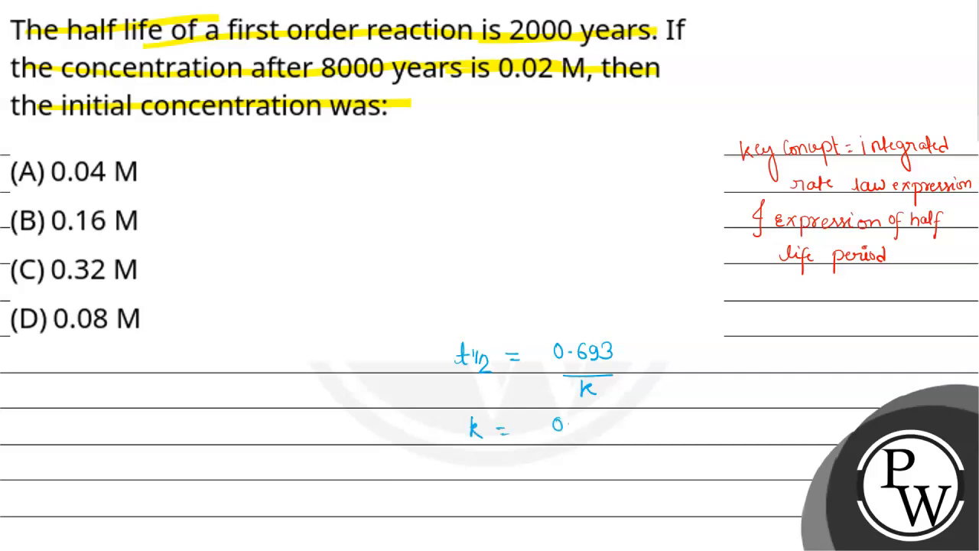
# Step: Work out k = 0.693/2000 = 3.46×10⁻⁴ and move to the blank ruled slide
pyautogui.write('0.693')
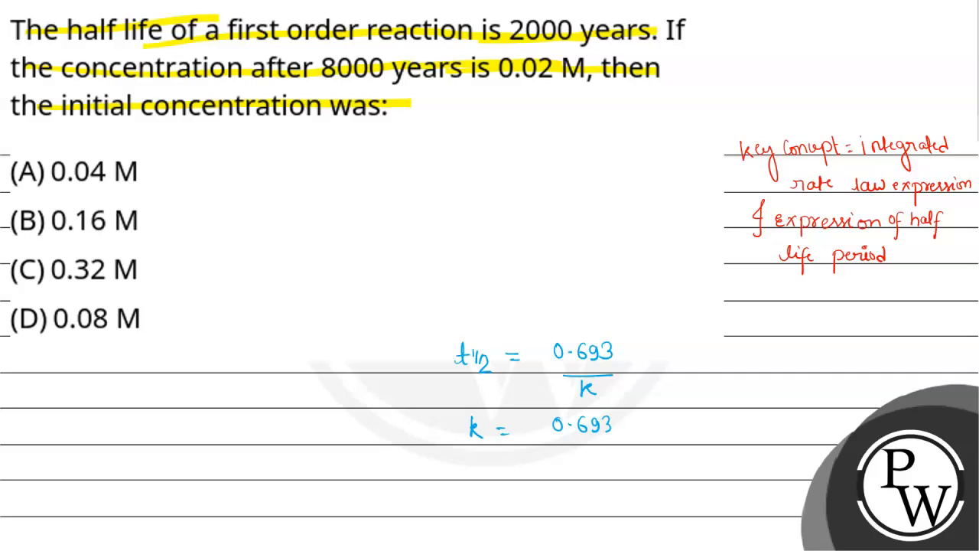
pyautogui.write('8')
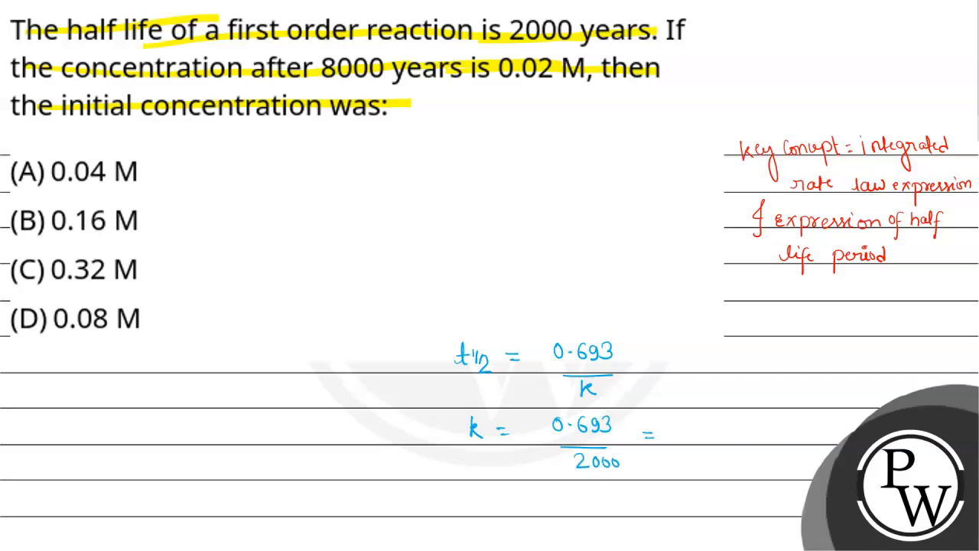
pyautogui.write('3.46x10')
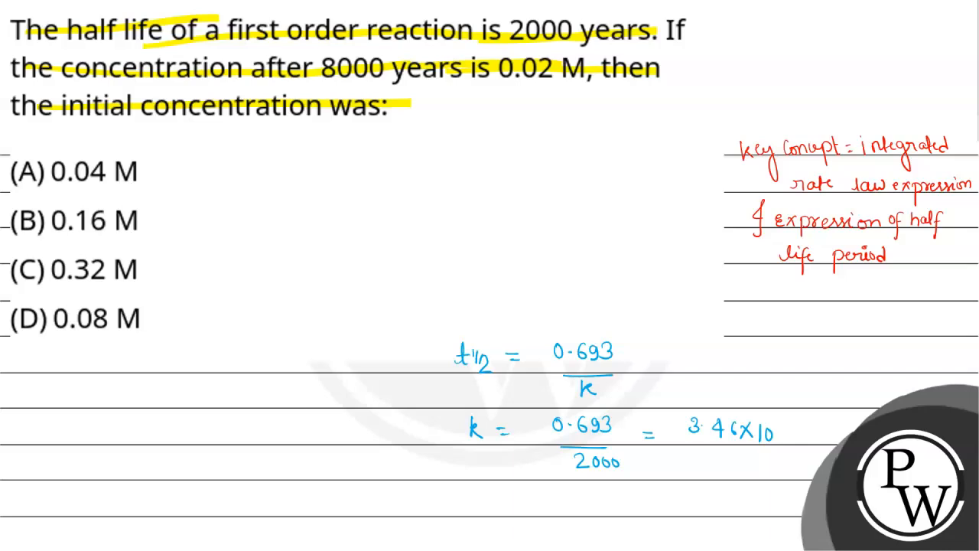
pyautogui.write('-1')
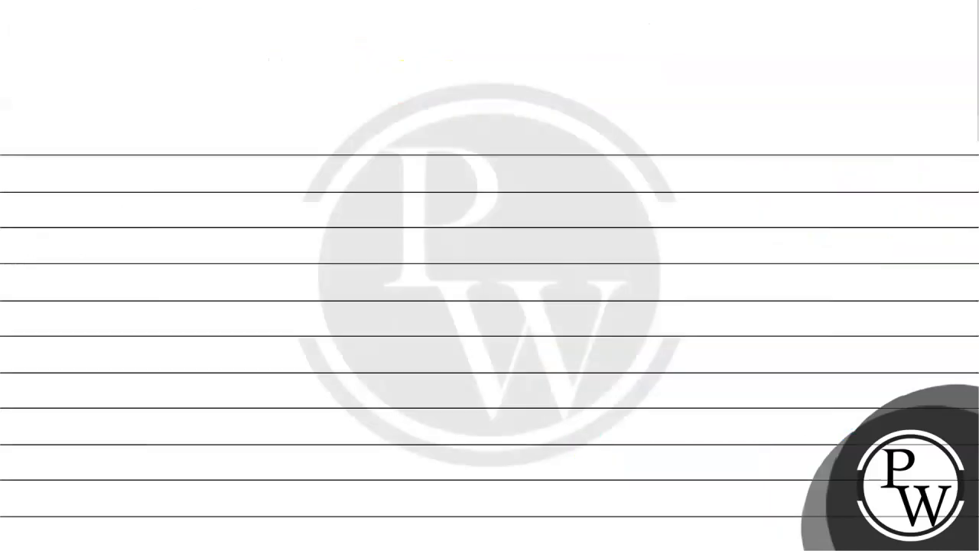
# Step: Write ln(C₀/Cₜ) = kt and begin substituting k = 3.46×10⁻⁴
pyautogui.click(60, 538)
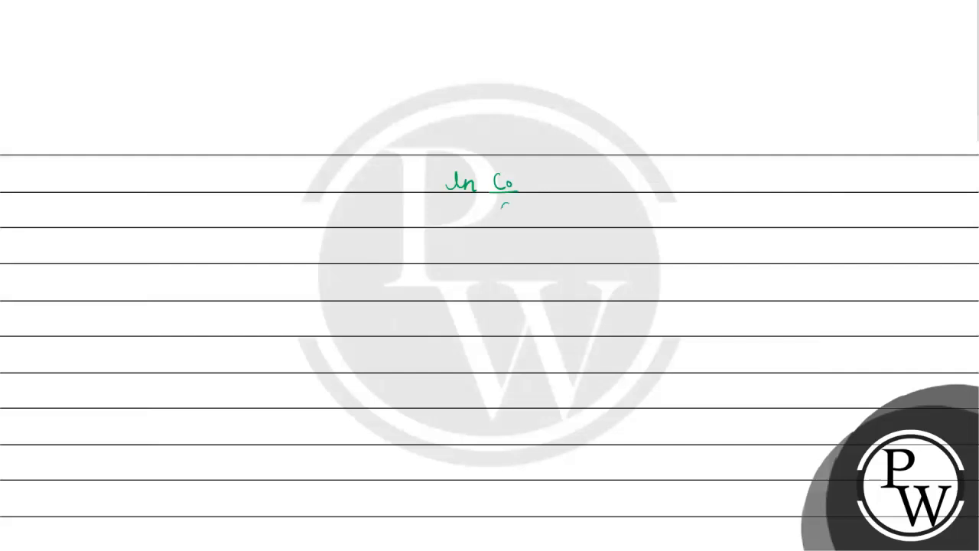
pyautogui.write('Cl =')
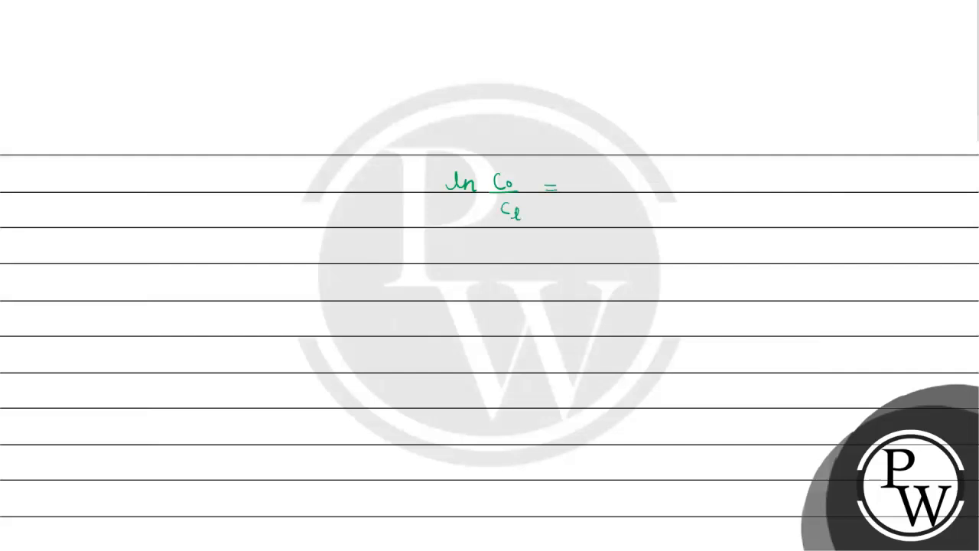
pyautogui.write('k')
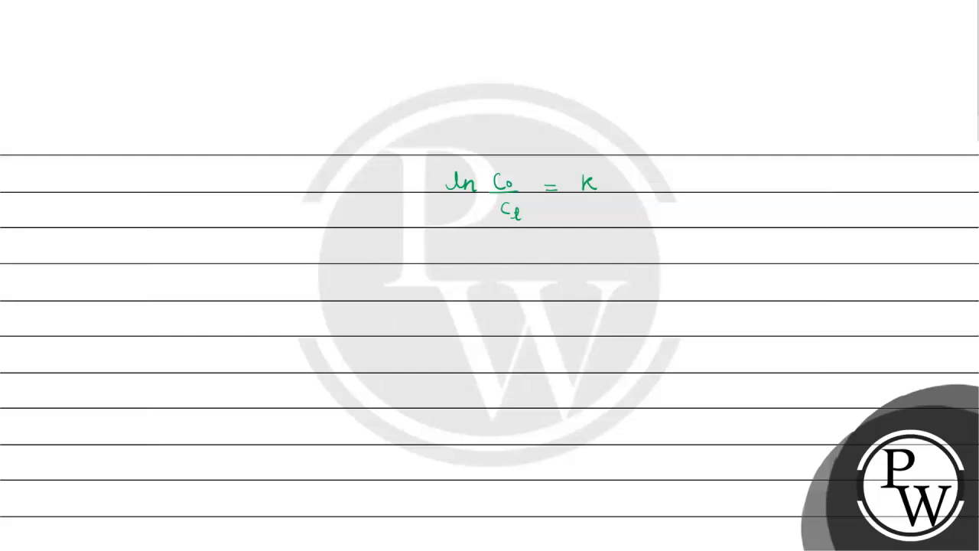
pyautogui.write('t')
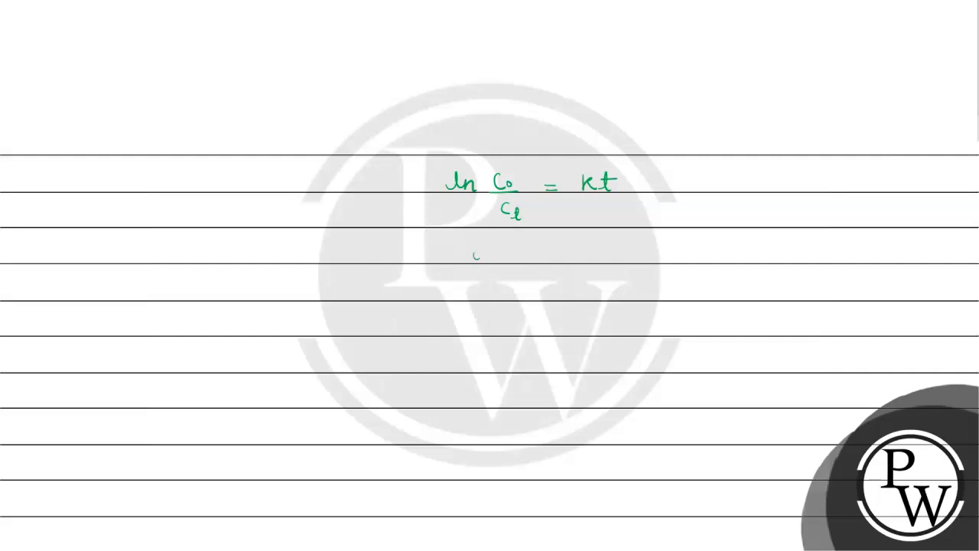
pyautogui.write('ln C₀/Cₜ =')
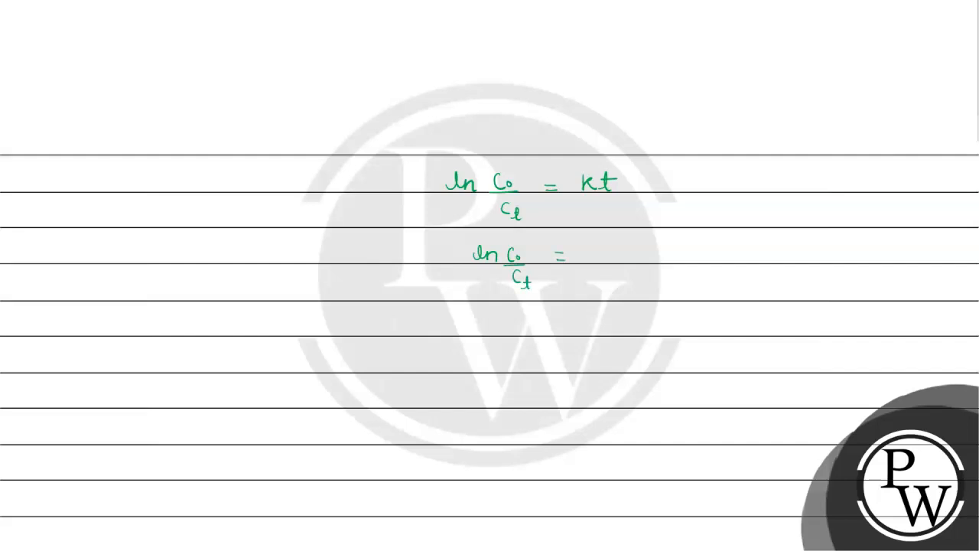
pyautogui.write('3.4')
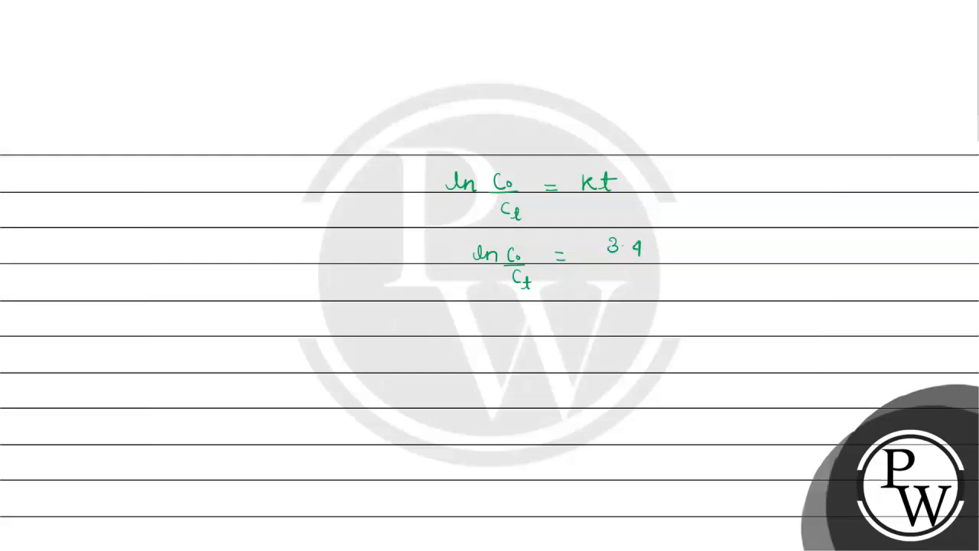
pyautogui.write('6')
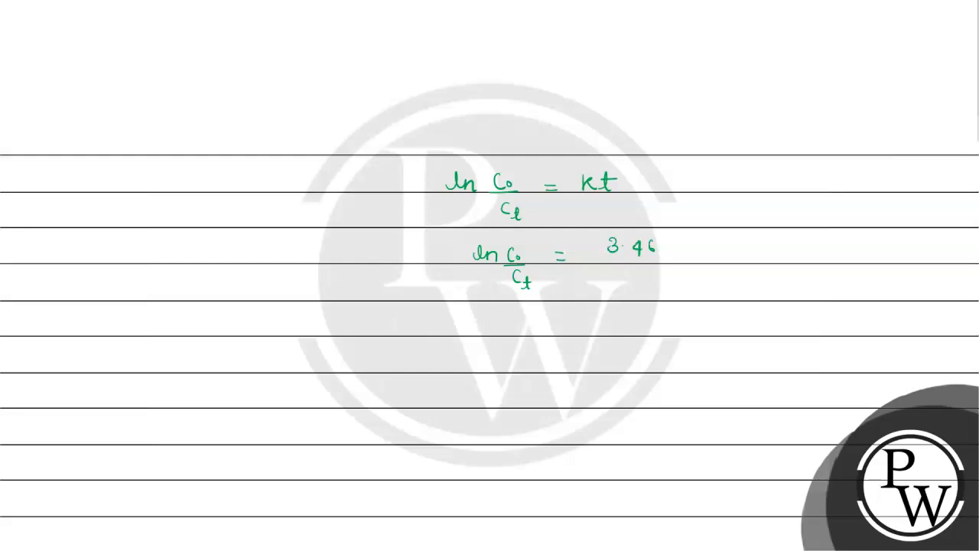
pyautogui.write('×10⁻⁴ × 8000')
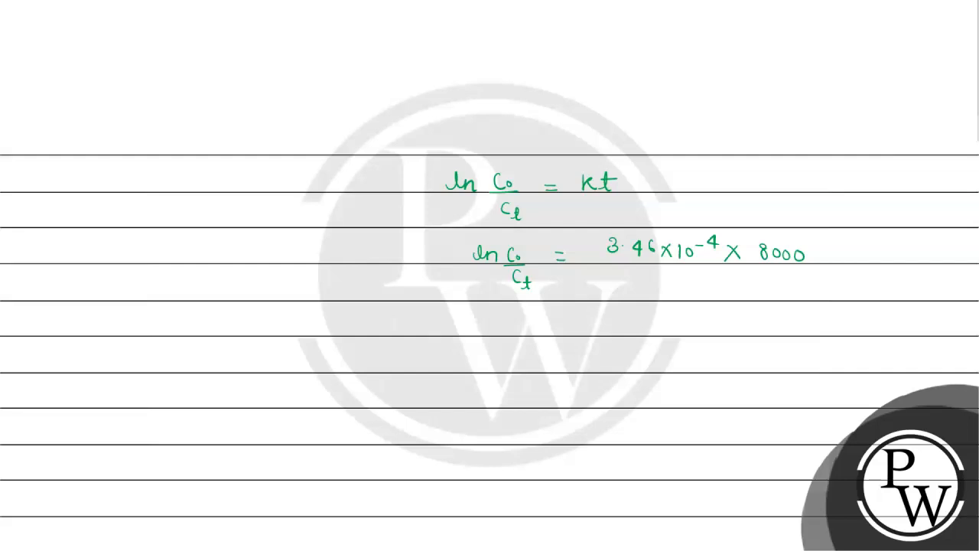
# Step: Write the substituted form ln(C₀/0.02) = 3.46×10⁻⁴ × 8000
pyautogui.write('ln')
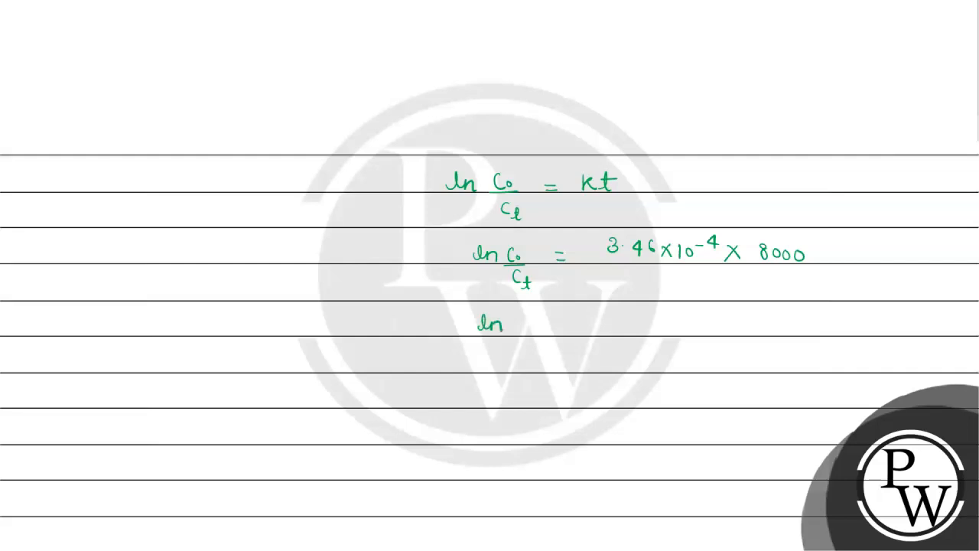
pyautogui.write('Co')
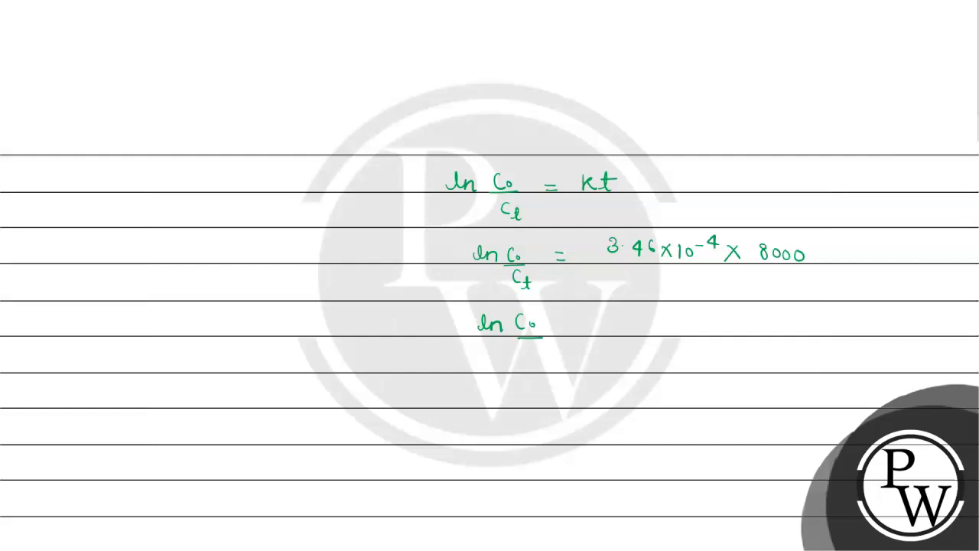
pyautogui.write('0.02 =')
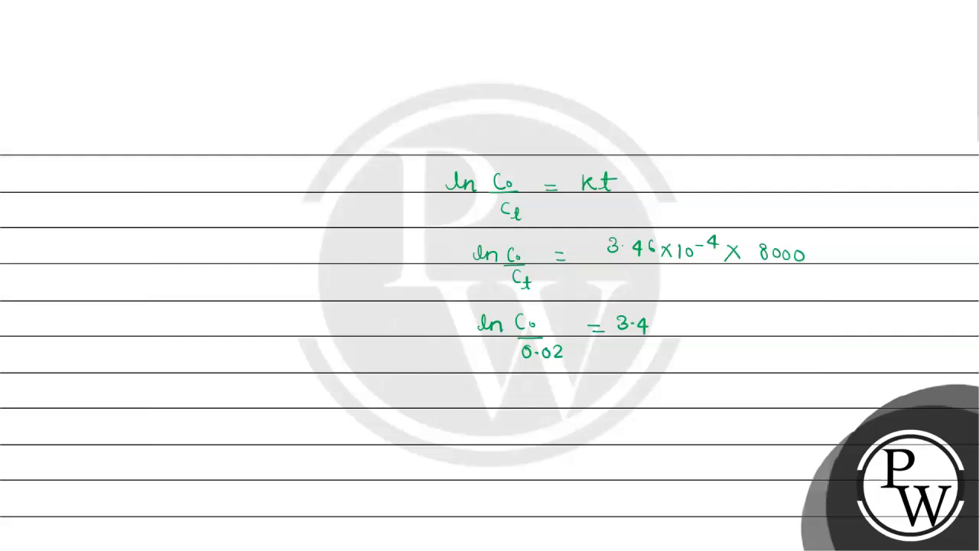
pyautogui.write('3.46X1')
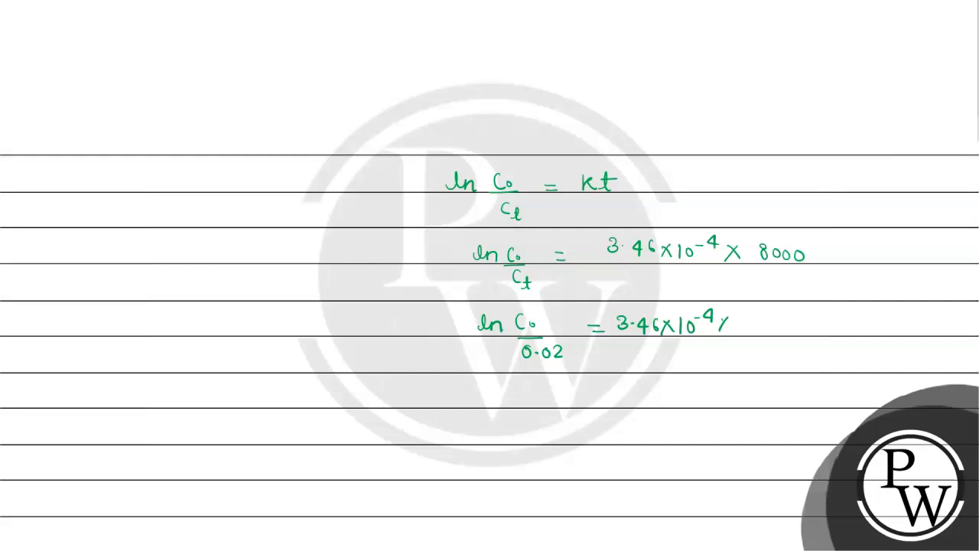
pyautogui.write('8000')
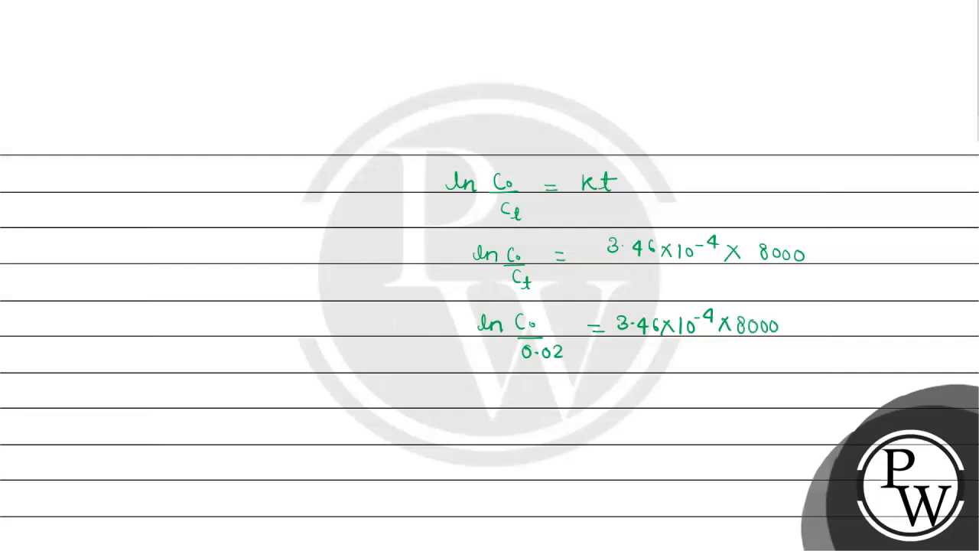
# Step: Rearrange to C₀ = (0.02)e^(3.46×10⁻⁴×8000)
pyautogui.write('C₀ = e3·46X1')
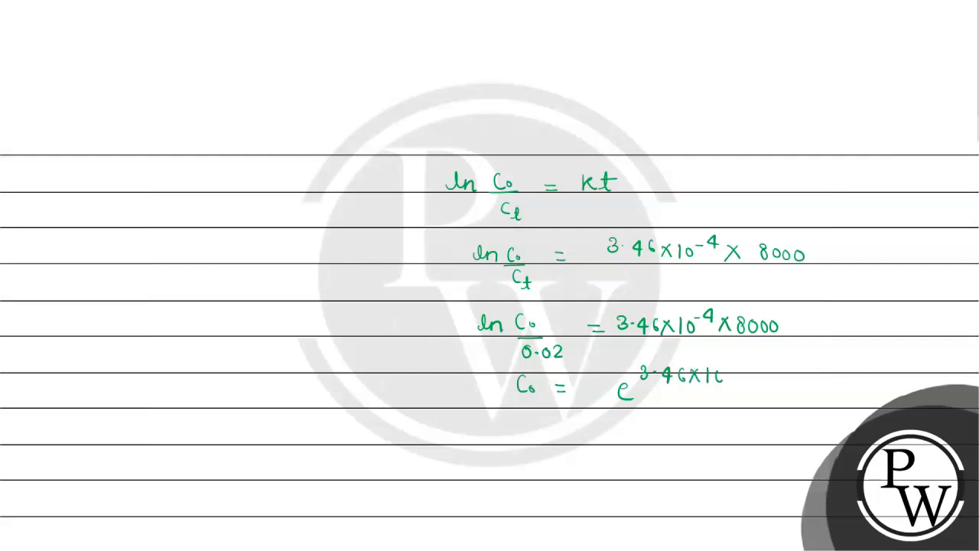
pyautogui.write('-4')
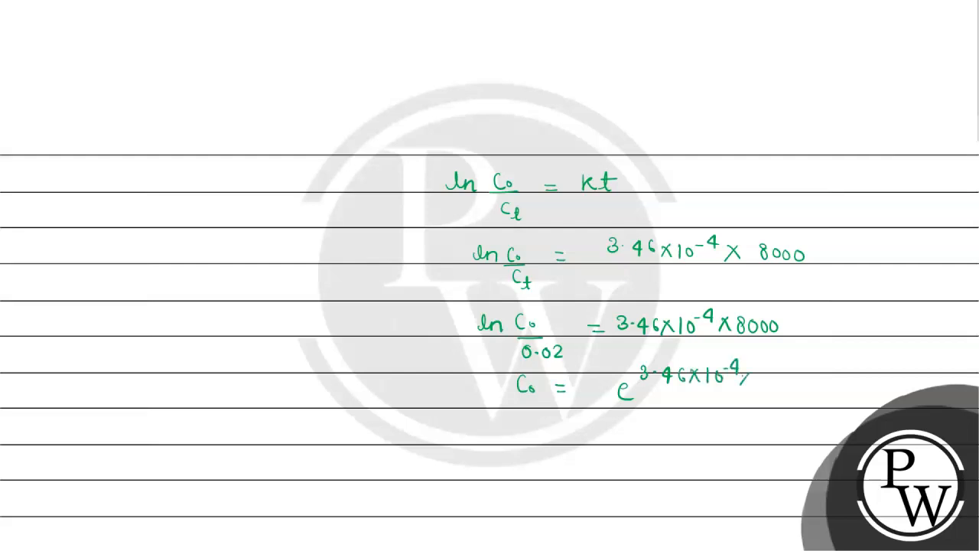
pyautogui.write('X800')
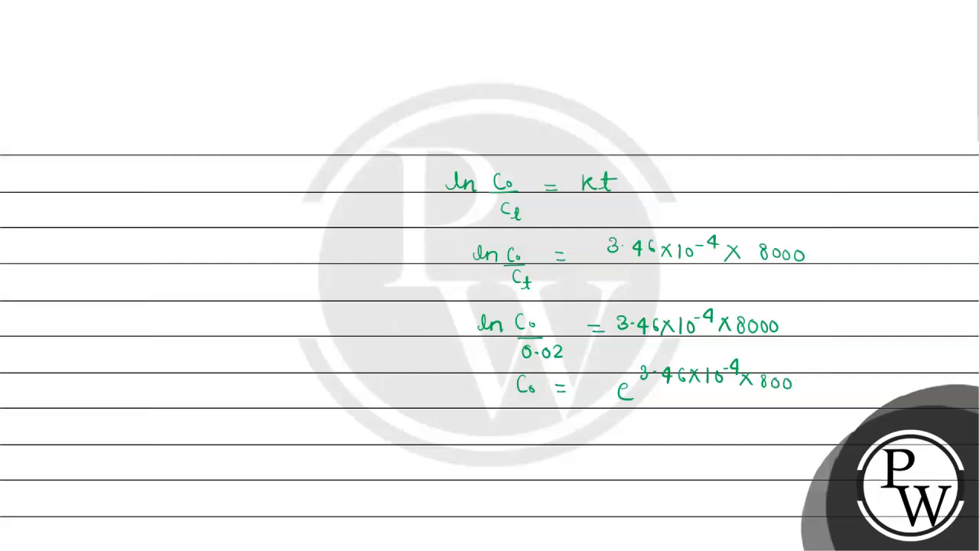
pyautogui.write('(c')
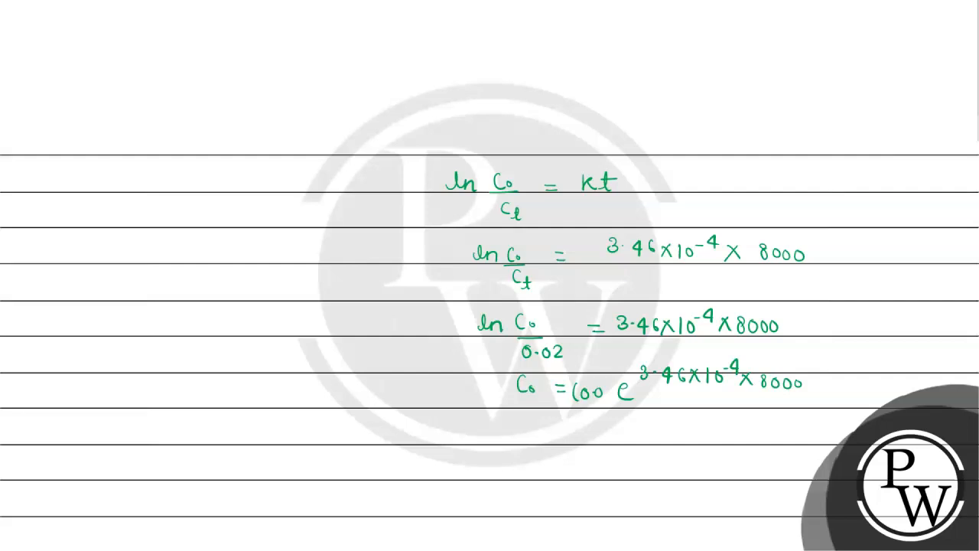
pyautogui.write('(0.02)')
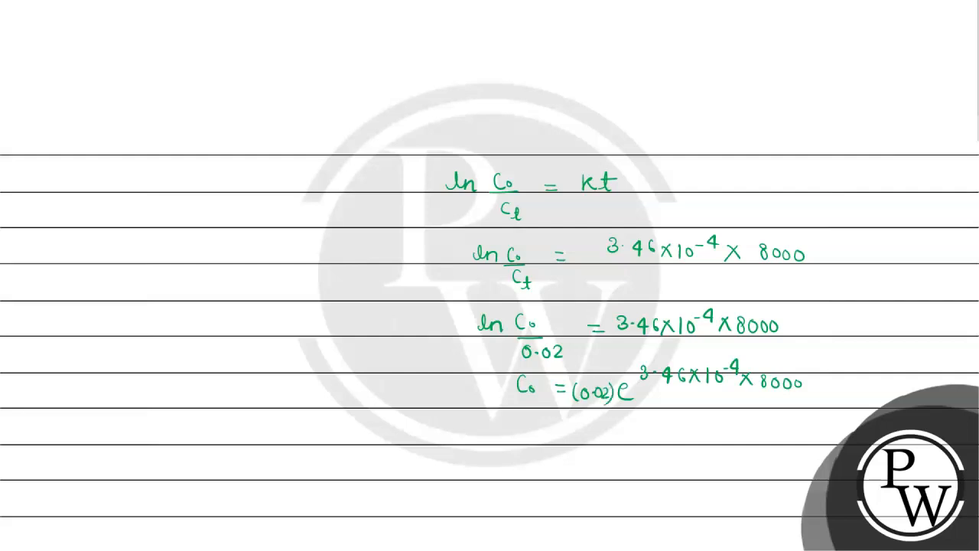
# Step: Write C₀ = (0.02)e^(2.768), erasing and correcting the wrongly written exponent
pyautogui.write('C_0 =')
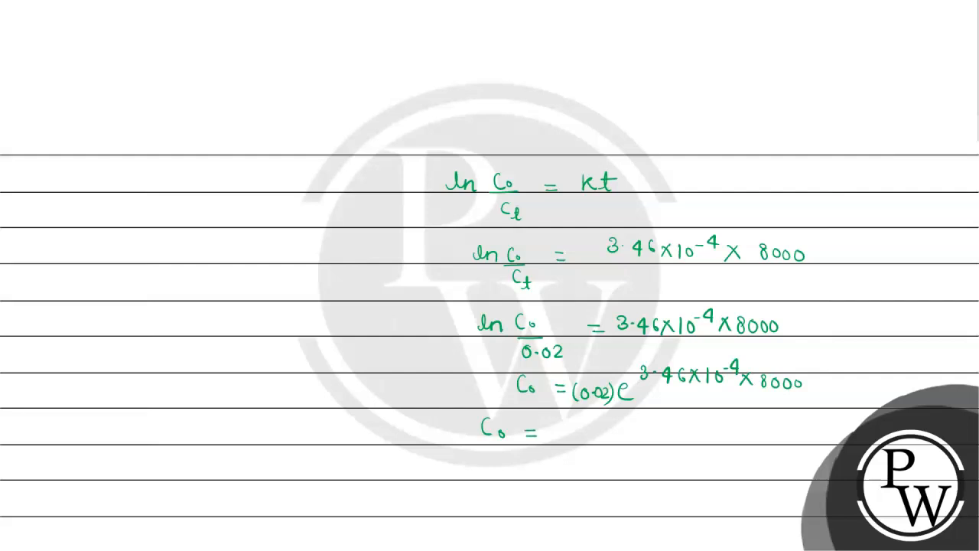
pyautogui.write('0')
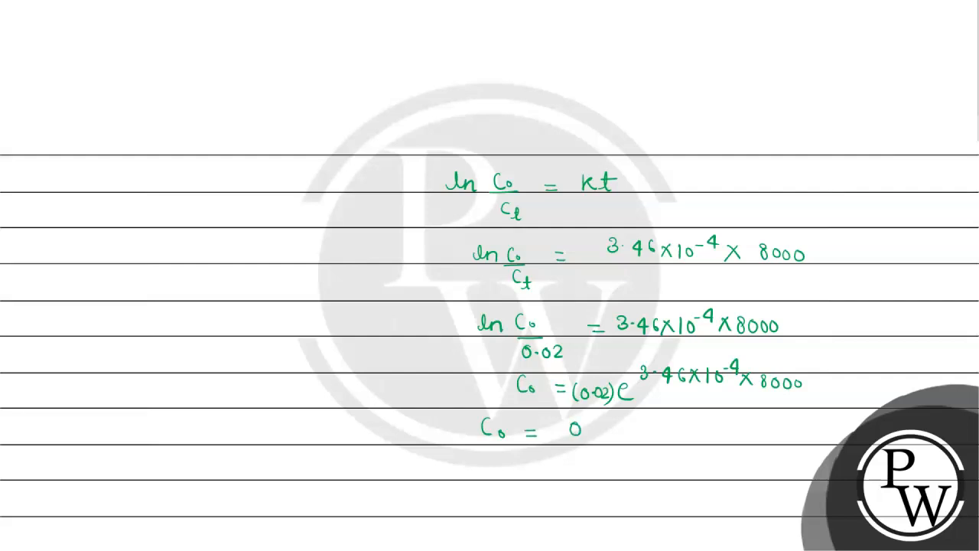
pyautogui.write('0.02) e')
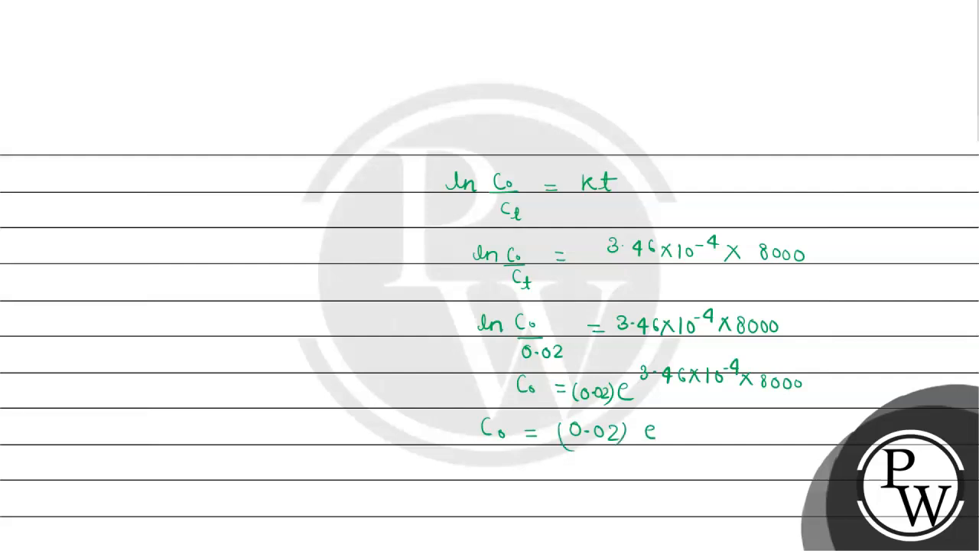
pyautogui.write('15.')
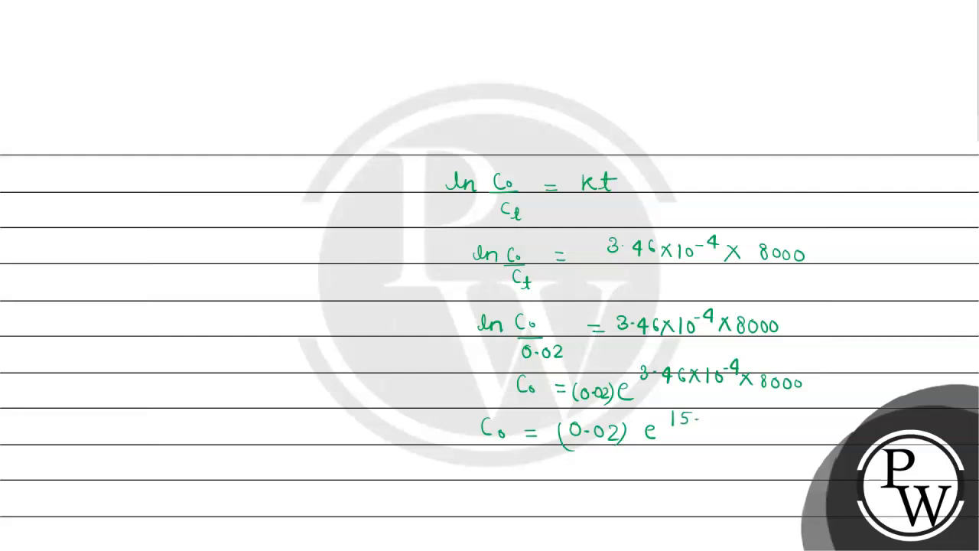
pyautogui.click(60, 539)
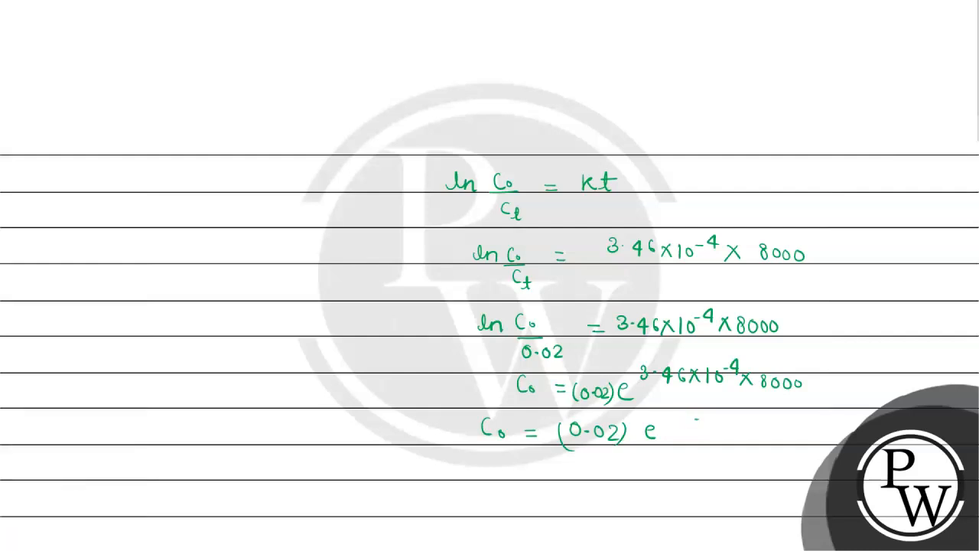
pyautogui.click(60, 538)
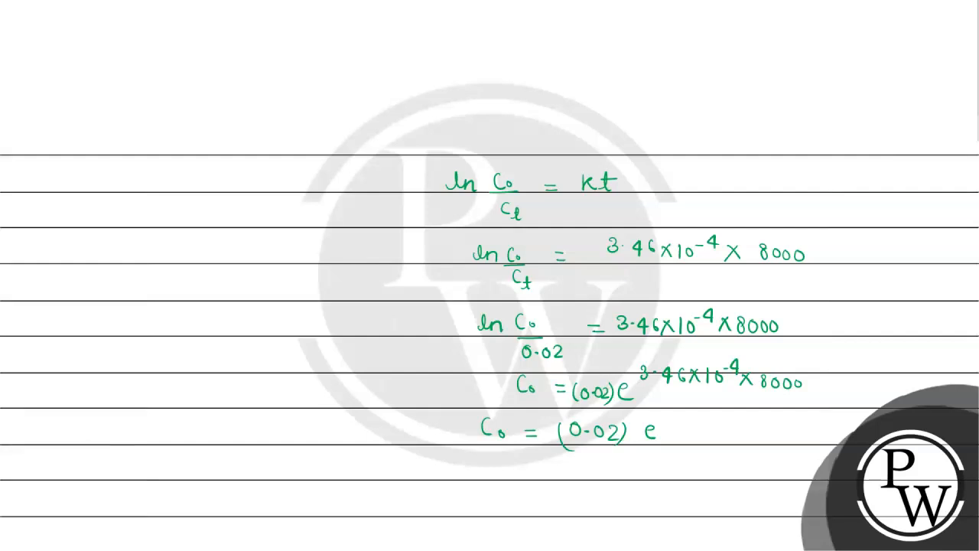
pyautogui.write('2.768)')
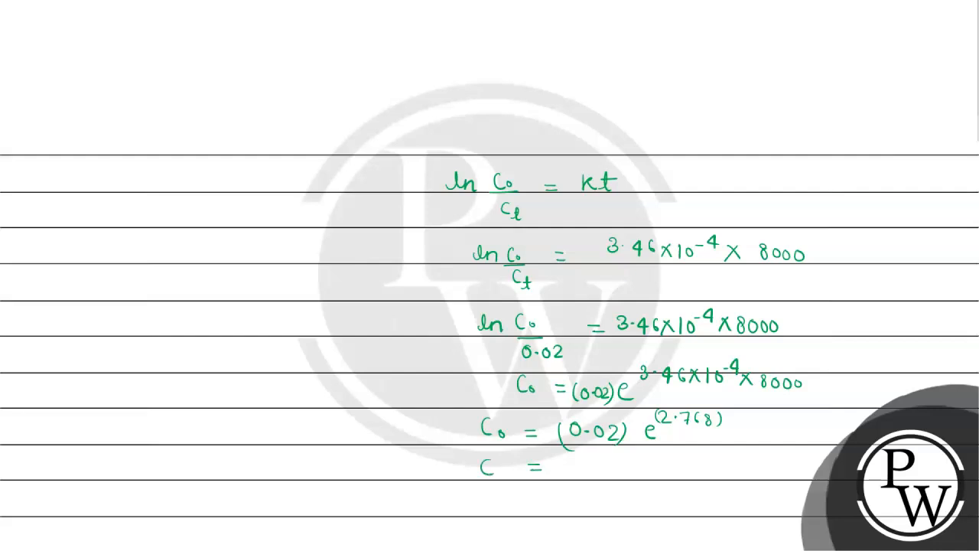
# Step: Evaluate C₀ = 0.02 × 15.926 = 0.3198
pyautogui.write('0.')
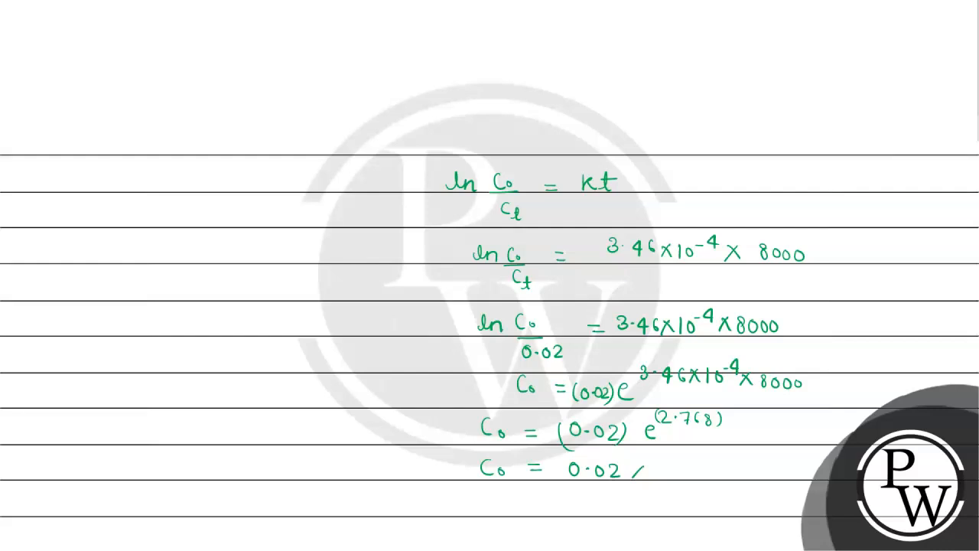
pyautogui.write('x')
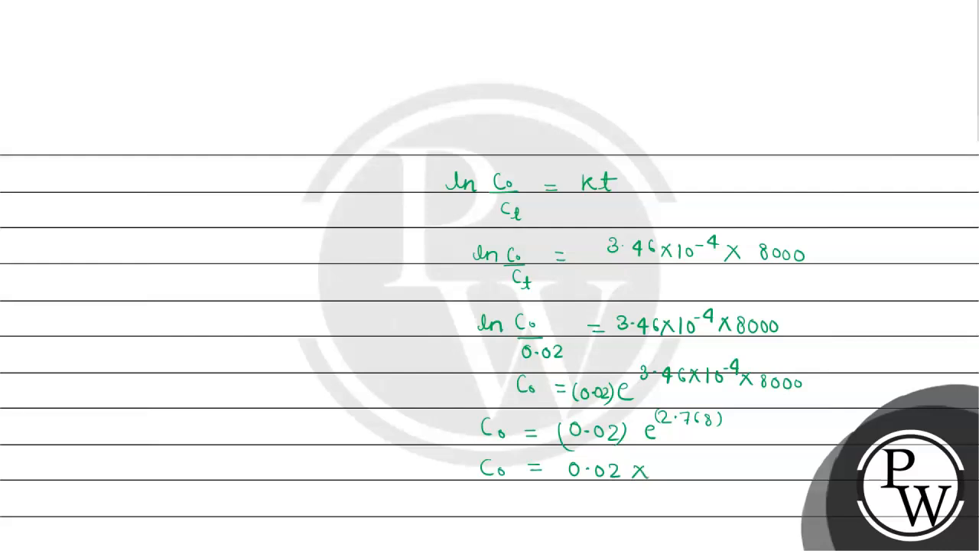
pyautogui.write('15.0')
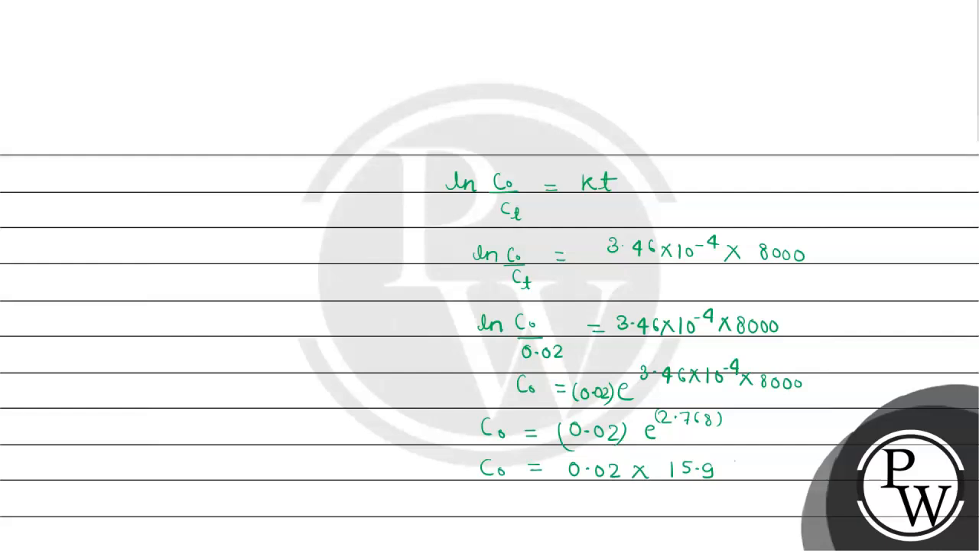
pyautogui.write('26')
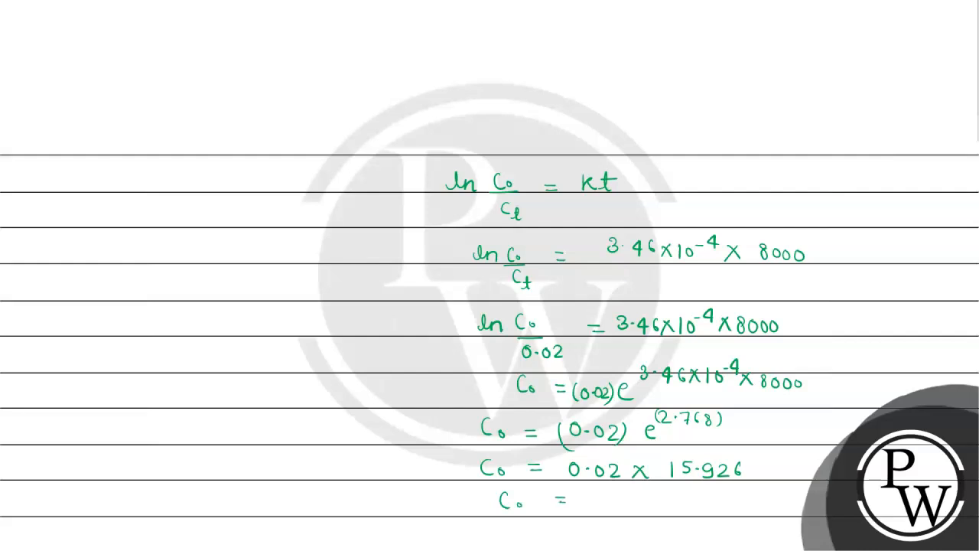
pyautogui.write('0.')
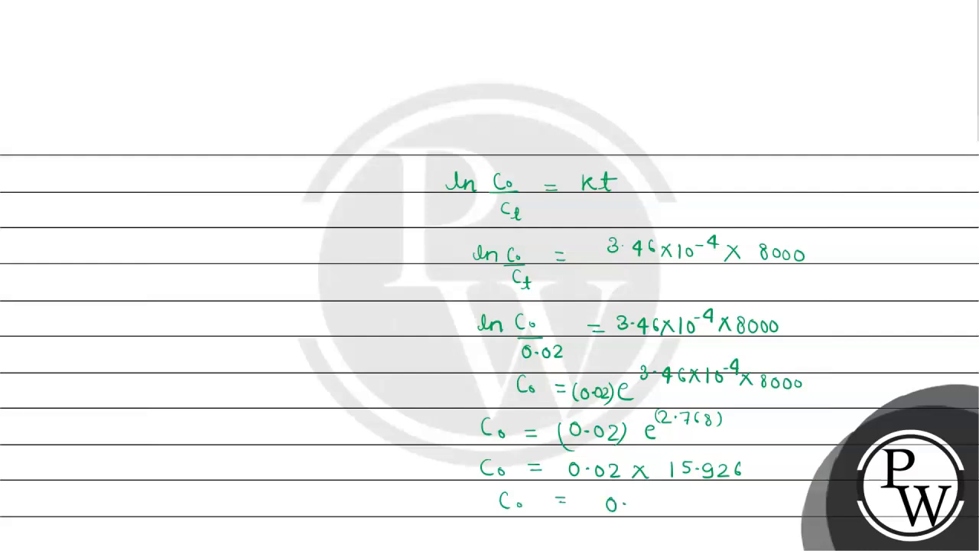
pyautogui.write('3')
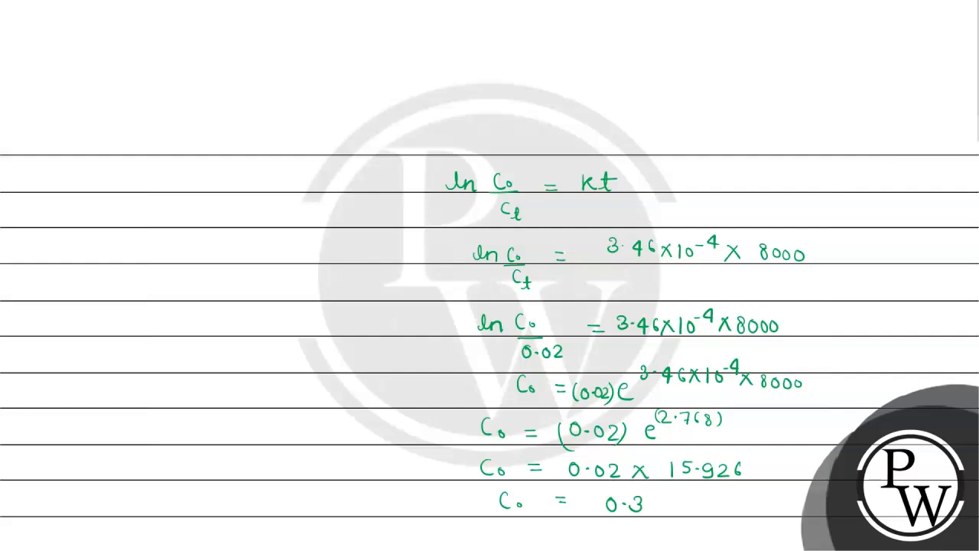
pyautogui.write('198 =')
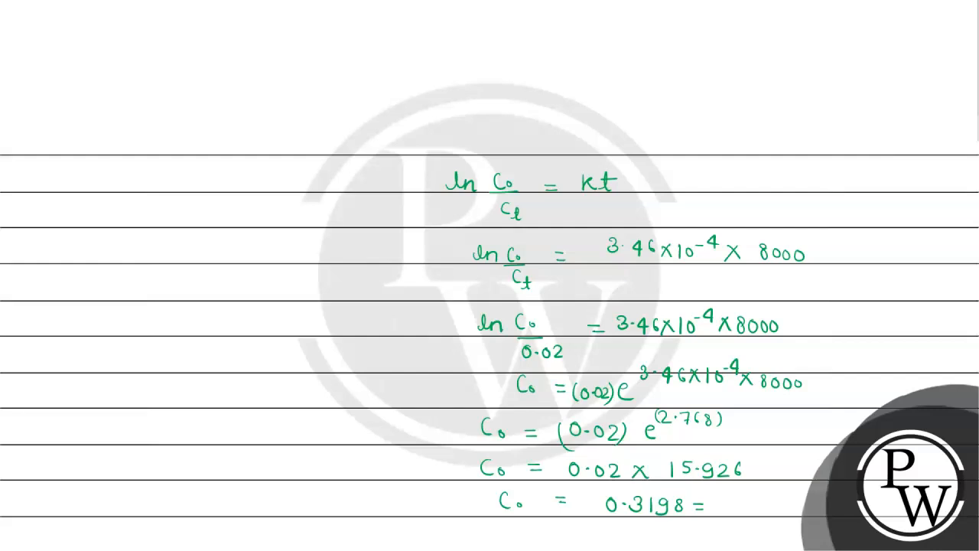
pyautogui.write('0.3')
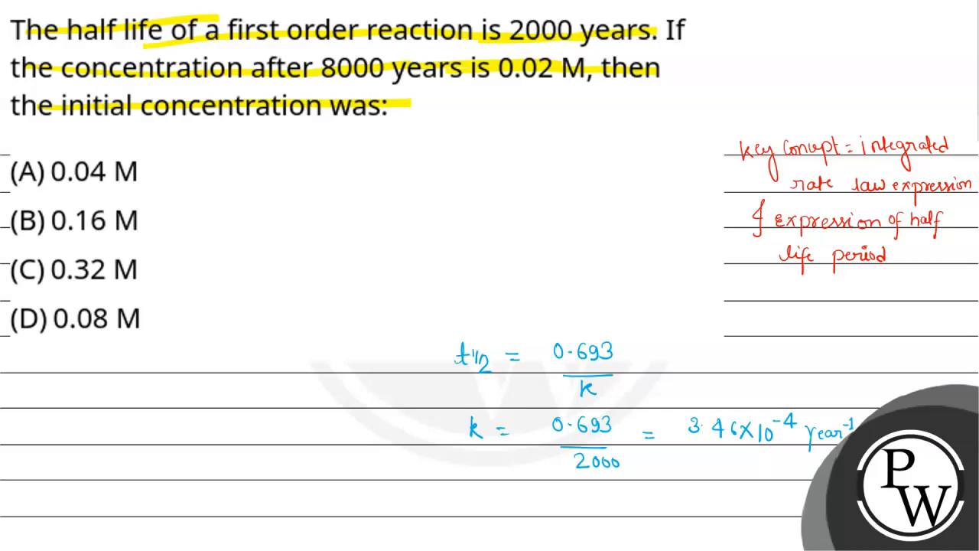
# Step: Tick option (C) 0.32 M on the question slide as the answer
pyautogui.moveTo(8, 289); pyautogui.dragTo(92, 258)
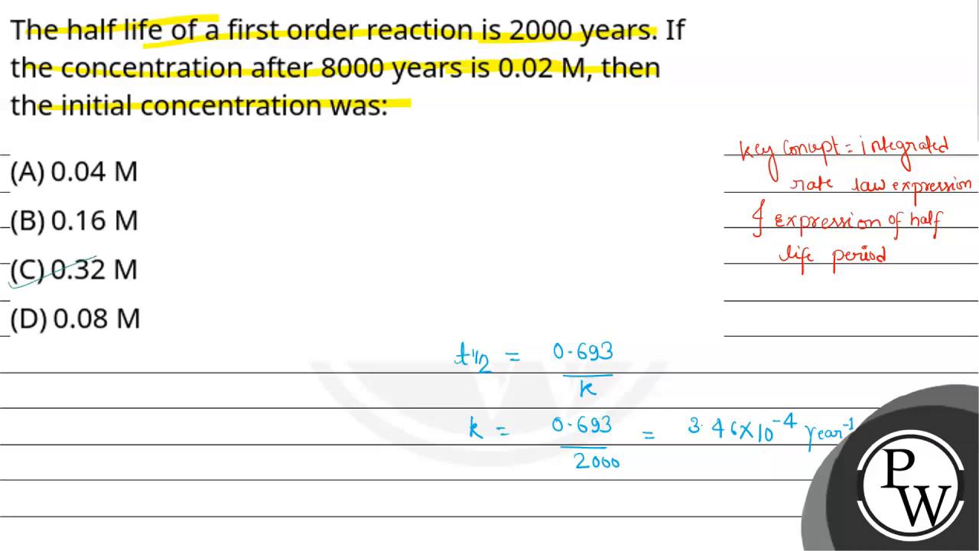